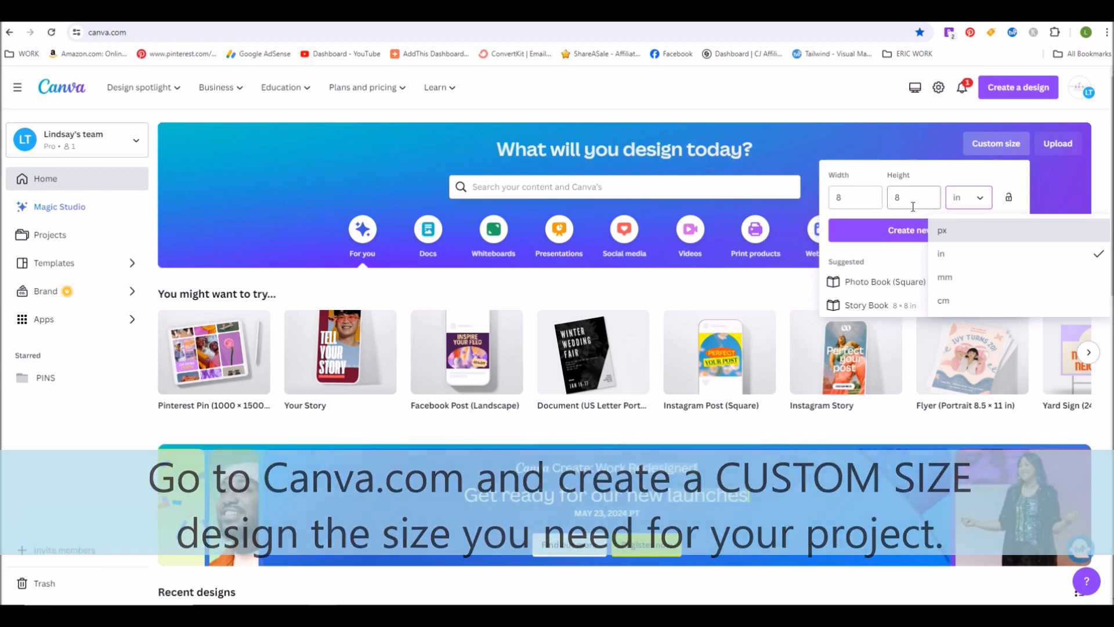
# Create a new blank custom-size design of 8 × 8 inches.
pyautogui.click(907, 230)
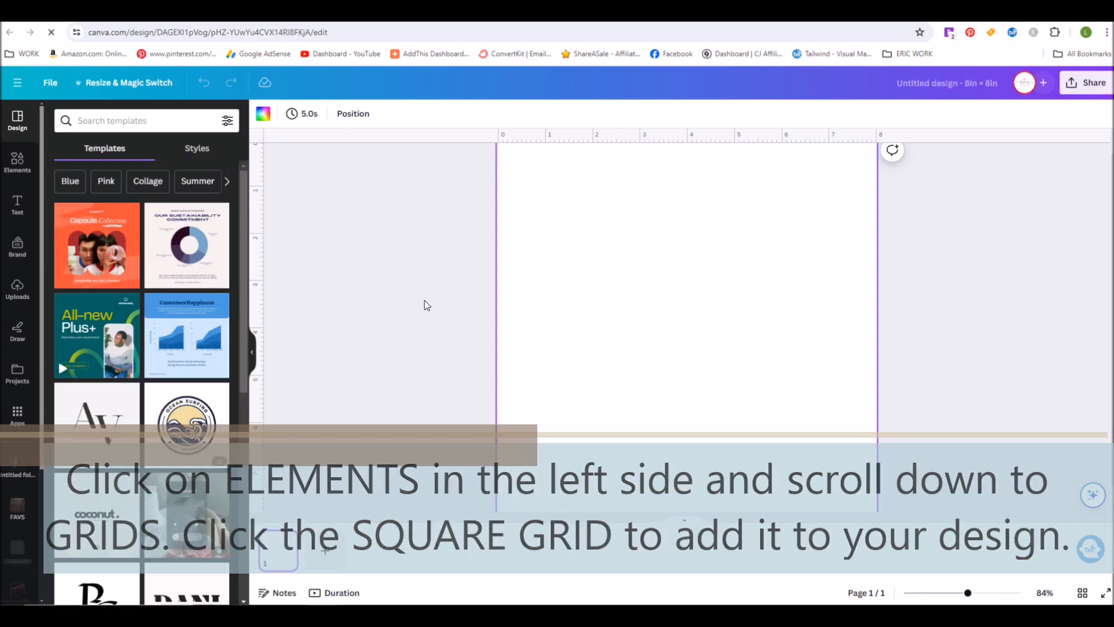
# Place a single full-page square grid from Elements, then show the Uploads panel.
pyautogui.click(17, 162)
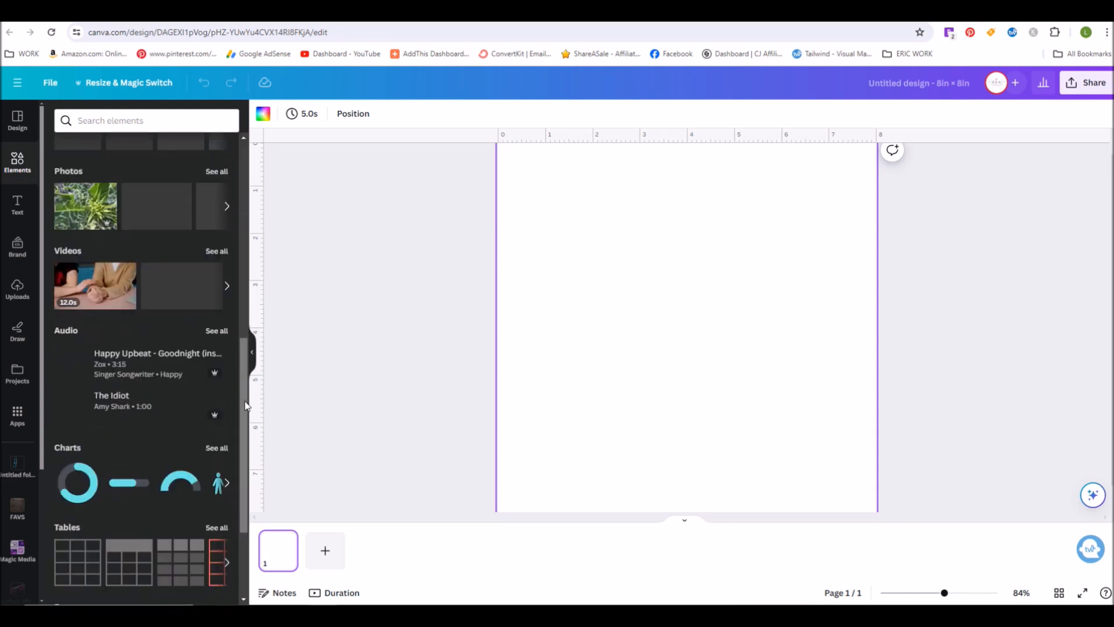
pyautogui.scroll(-3)
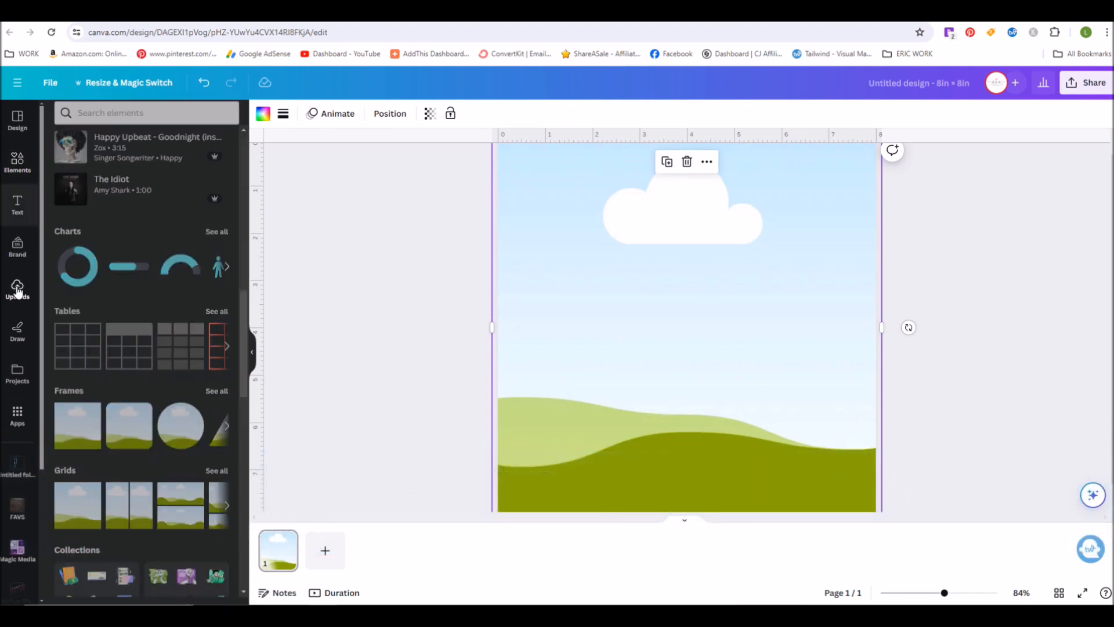
pyautogui.click(17, 288)
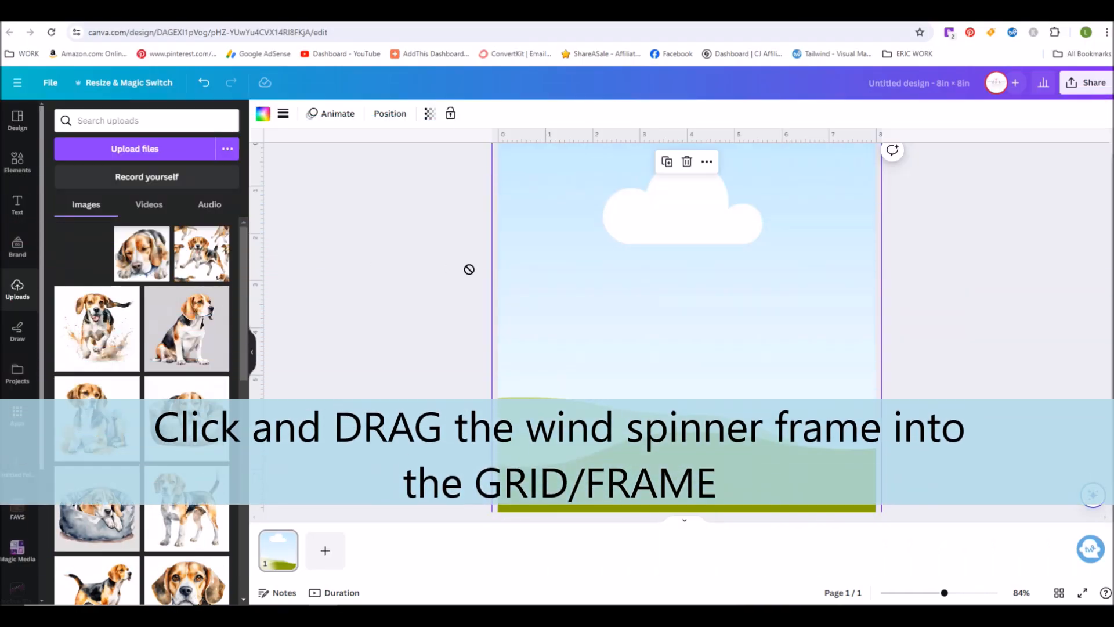
# Fill the grid with the purple glitter frame image and size a centred circle frame.
pyautogui.moveTo(81, 252); pyautogui.dragTo(682, 327)
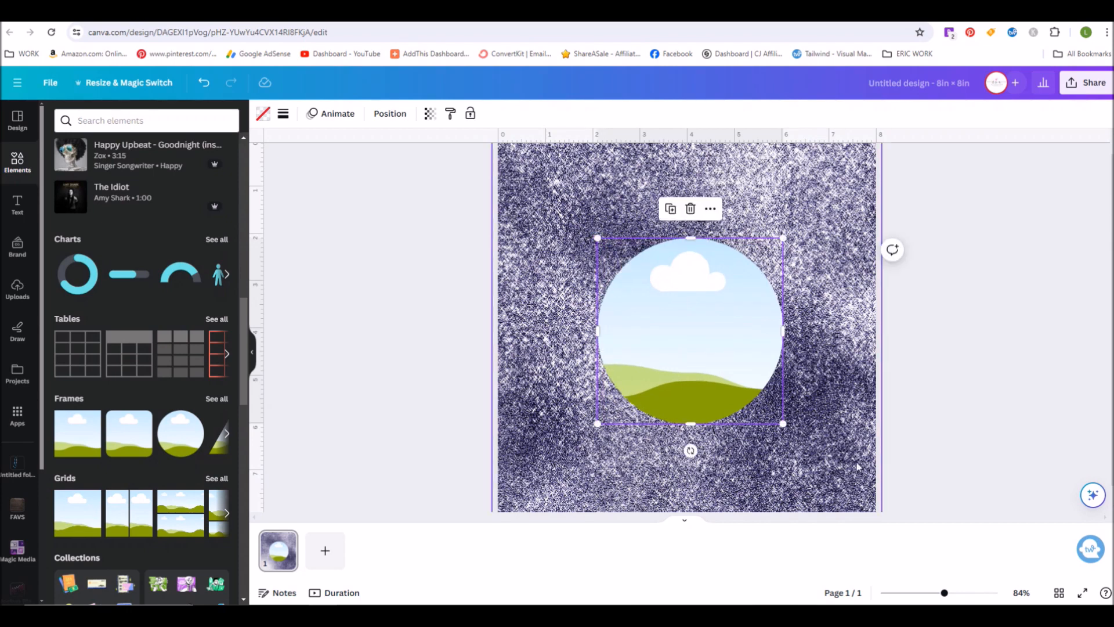
pyautogui.moveTo(784, 424); pyautogui.dragTo(766, 408)
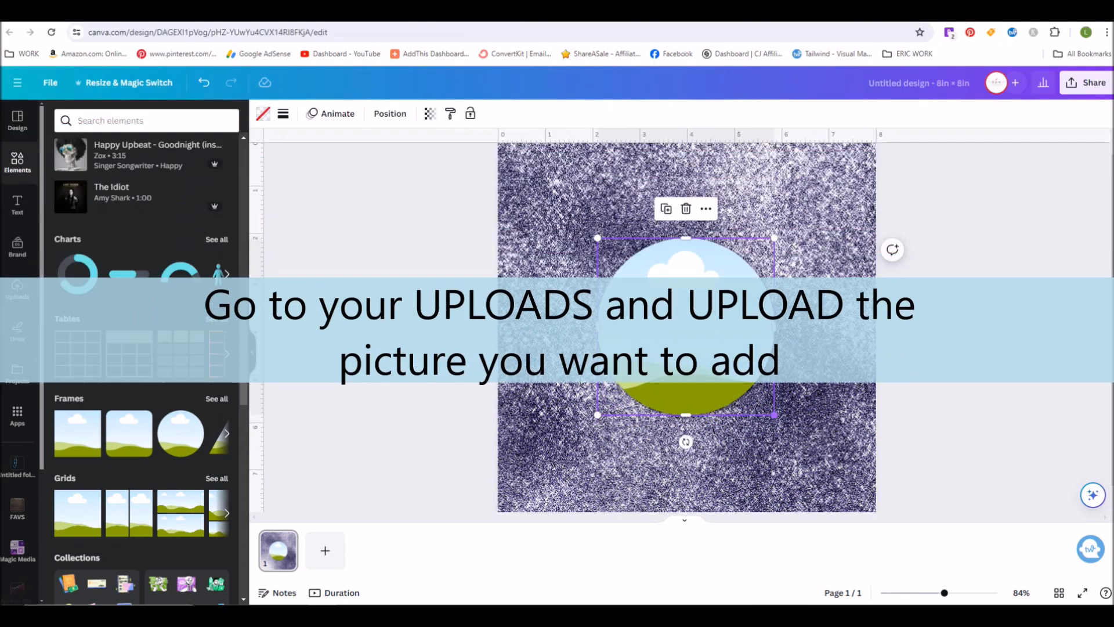
# Drop the beagle portrait into the centre circle and enlarge it to fill the circle.
pyautogui.click(17, 288)
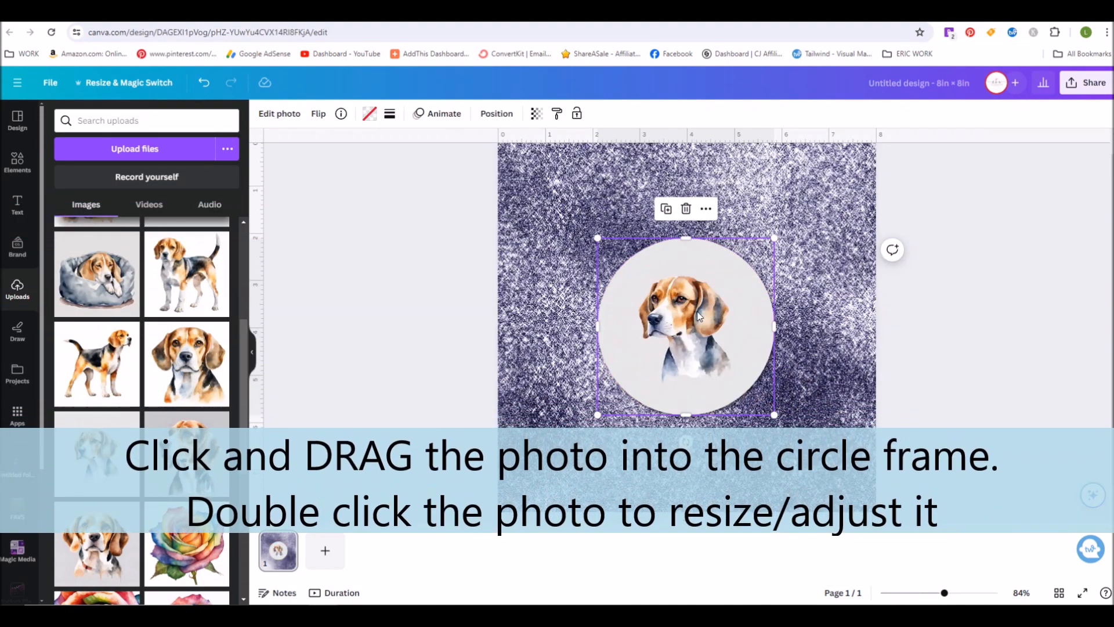
pyautogui.doubleClick(684, 327)
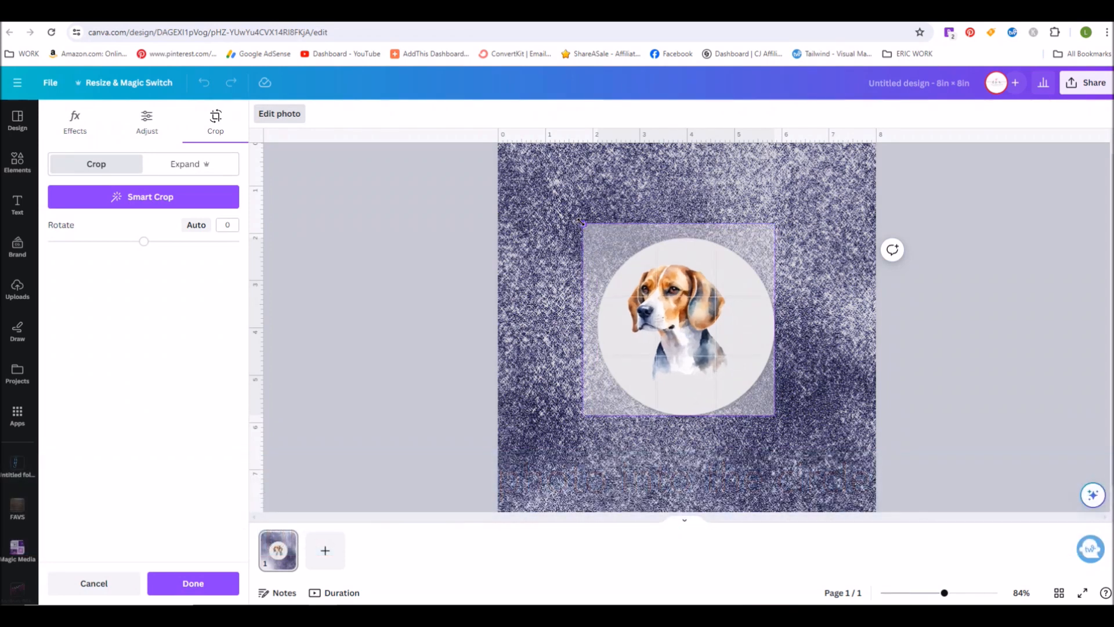
pyautogui.moveTo(774, 416); pyautogui.dragTo(796, 438)
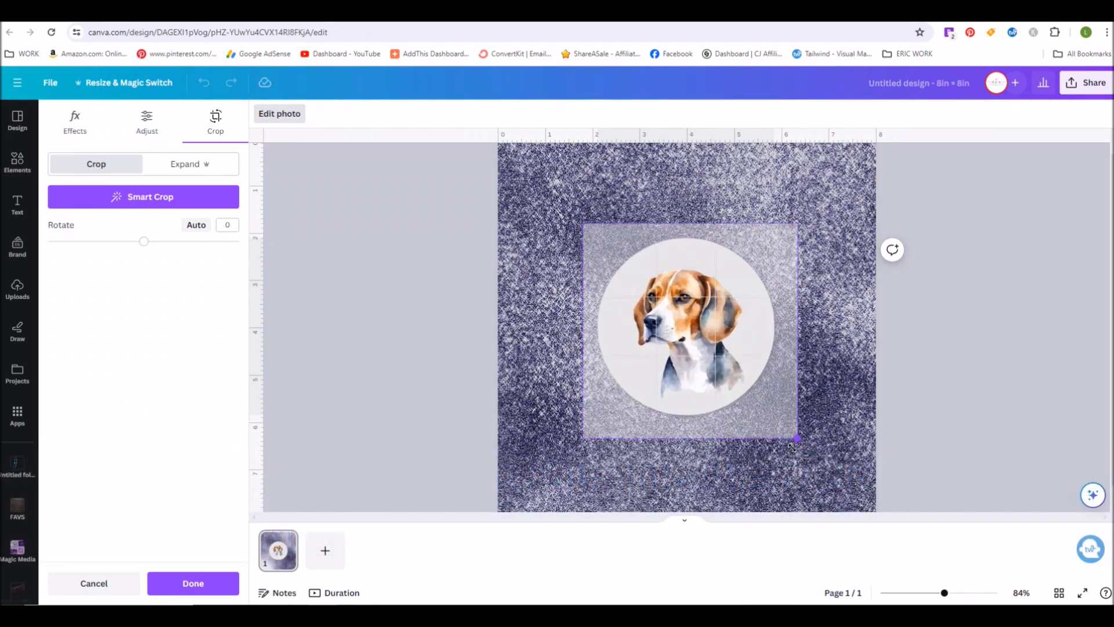
pyautogui.moveTo(797, 439); pyautogui.dragTo(804, 446)
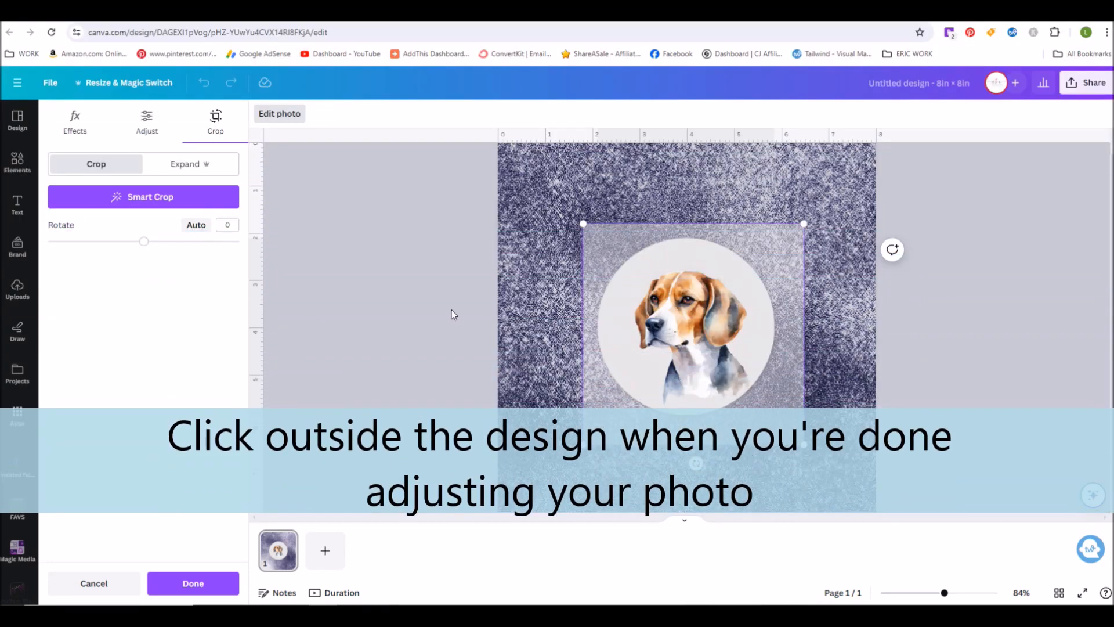
pyautogui.click(193, 583)
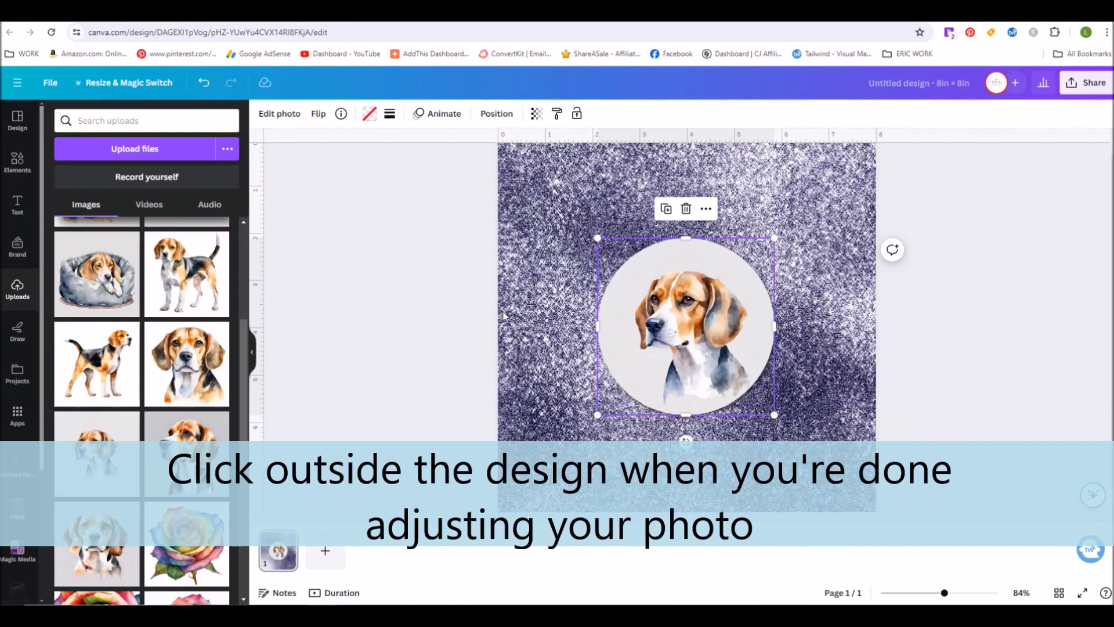
# Send the beagle photo to the back so the frame's purple ring shows around it.
pyautogui.rightClick(686, 327)
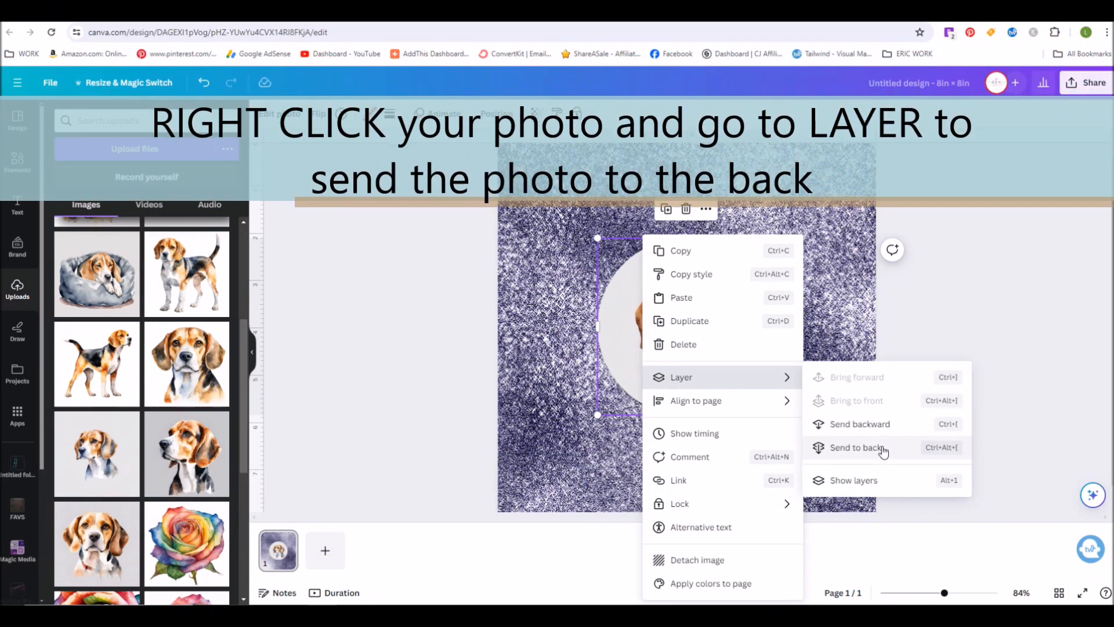
pyautogui.click(855, 446)
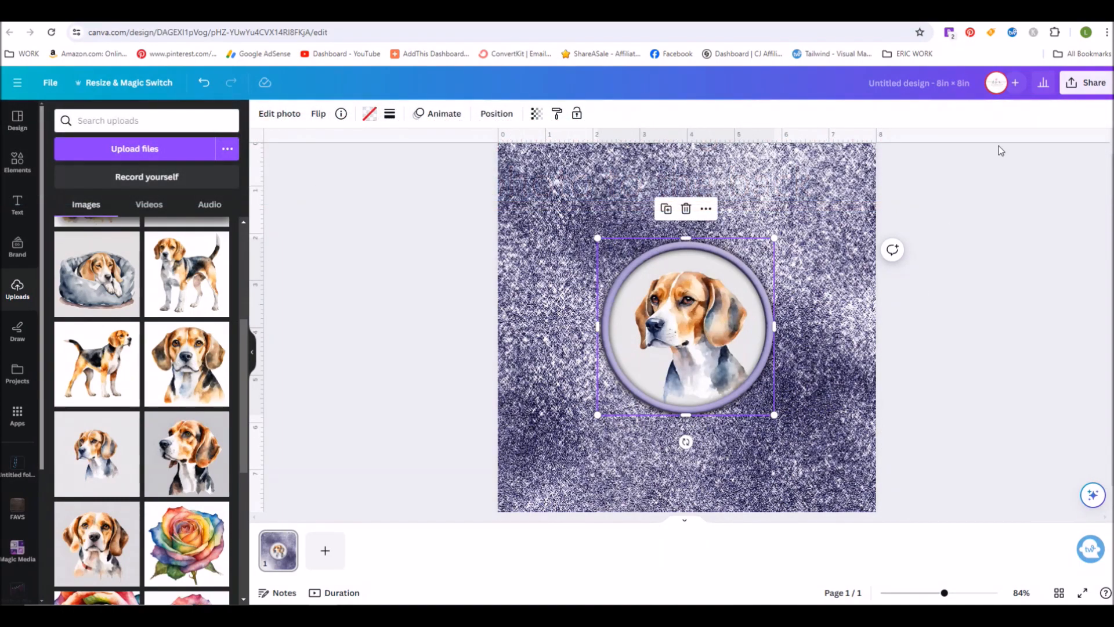
pyautogui.click(1093, 82)
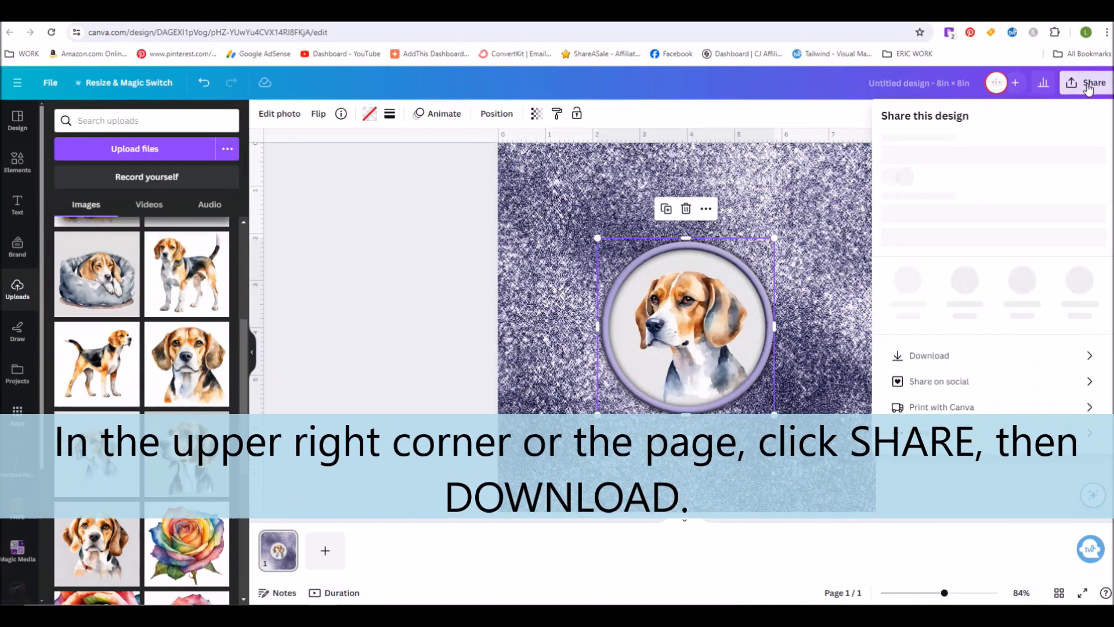
# Download the finished design from Share with PDF Print as the file type.
pyautogui.click(1093, 83)
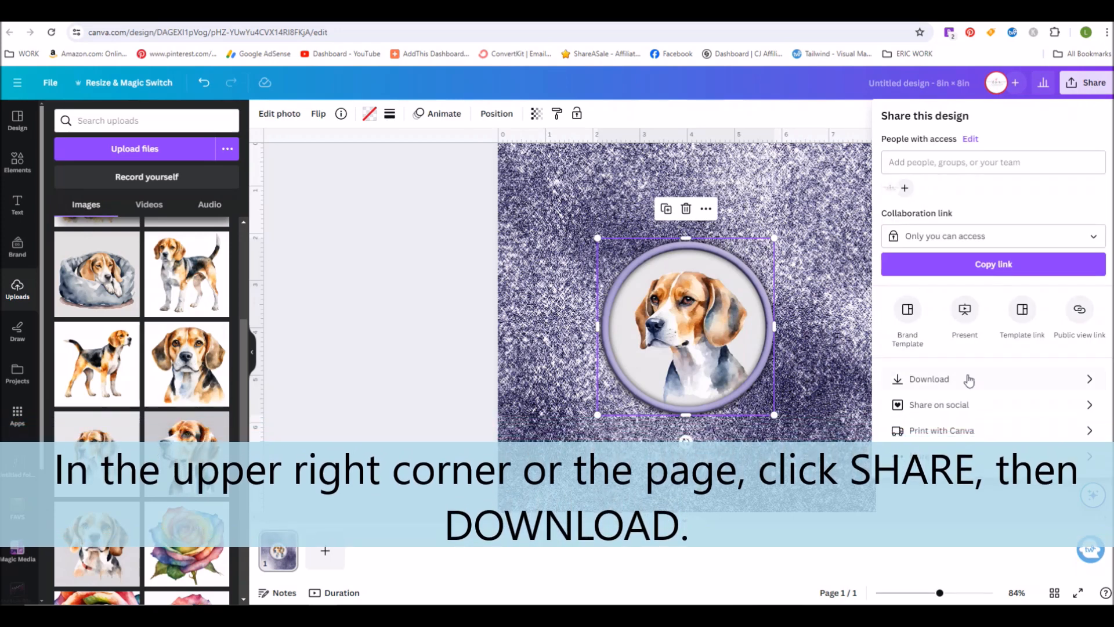
pyautogui.click(929, 378)
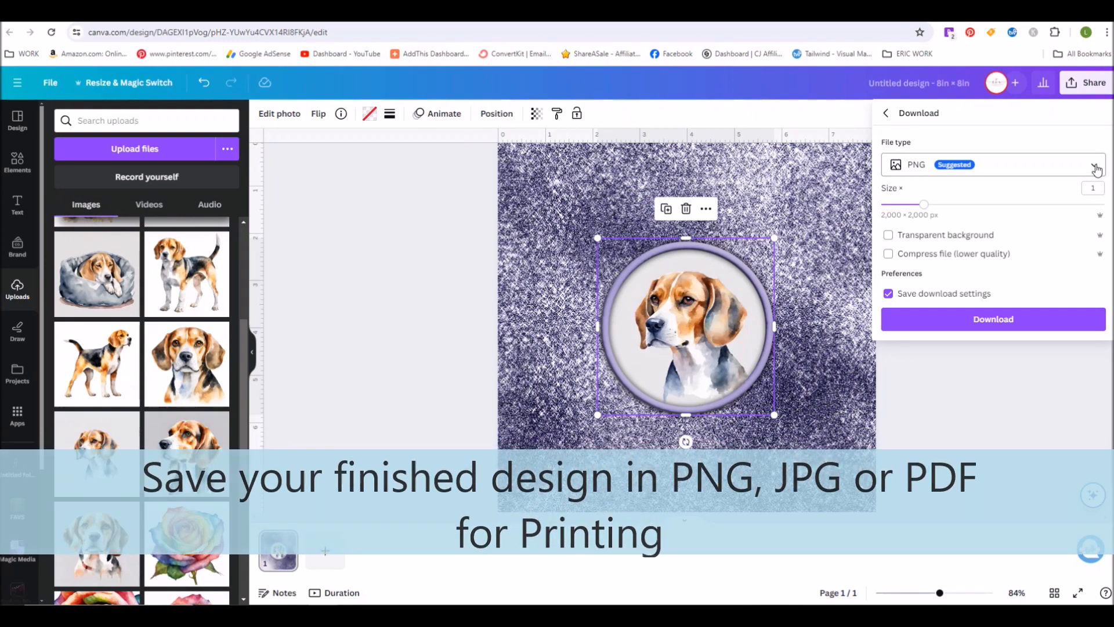
pyautogui.click(992, 164)
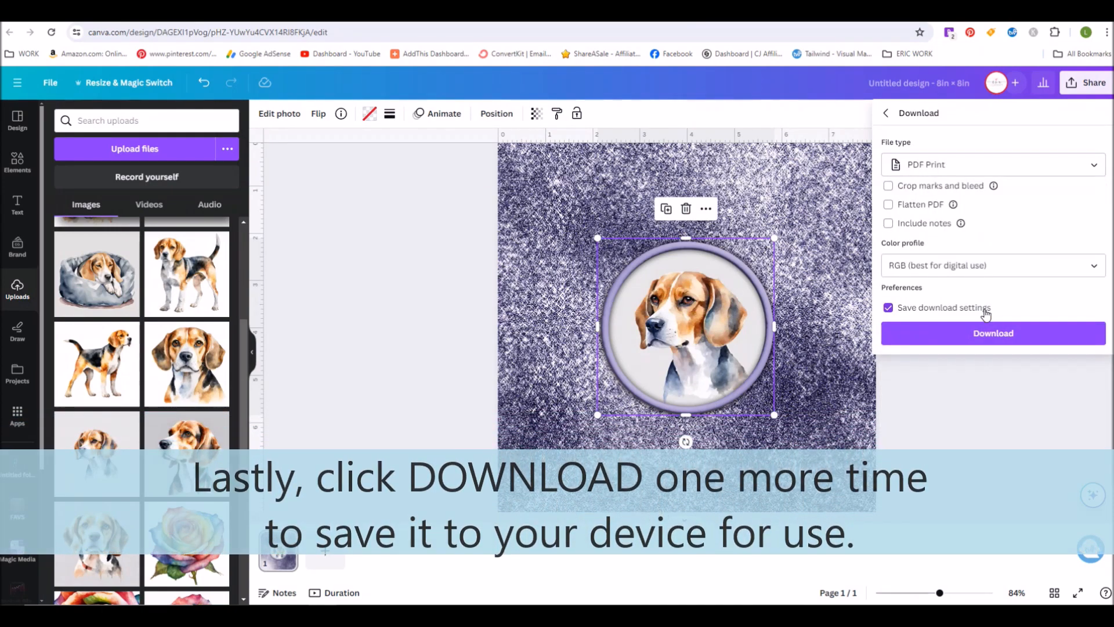
pyautogui.click(992, 333)
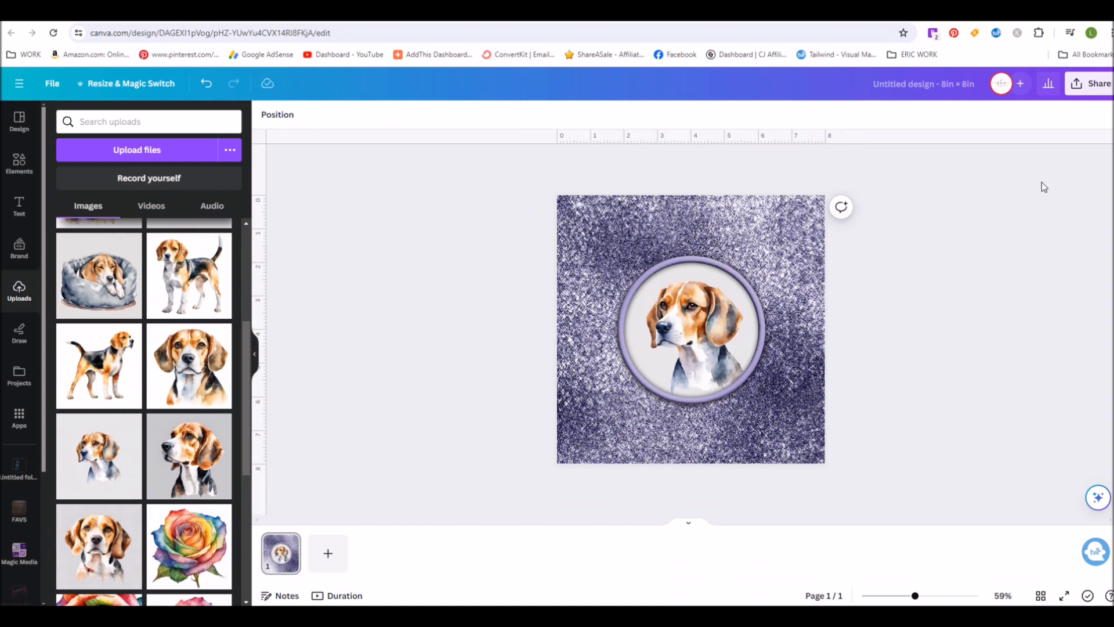
# Reopen Share > Download, showing PDF Print preselected as the file type.
pyautogui.click(1097, 83)
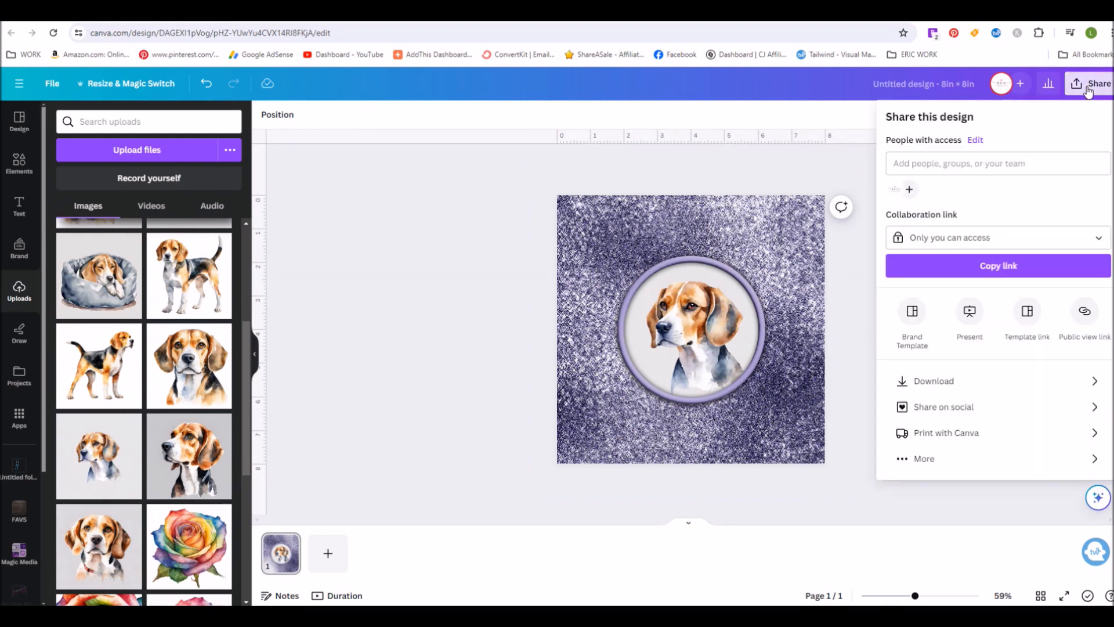
pyautogui.moveTo(977, 377)
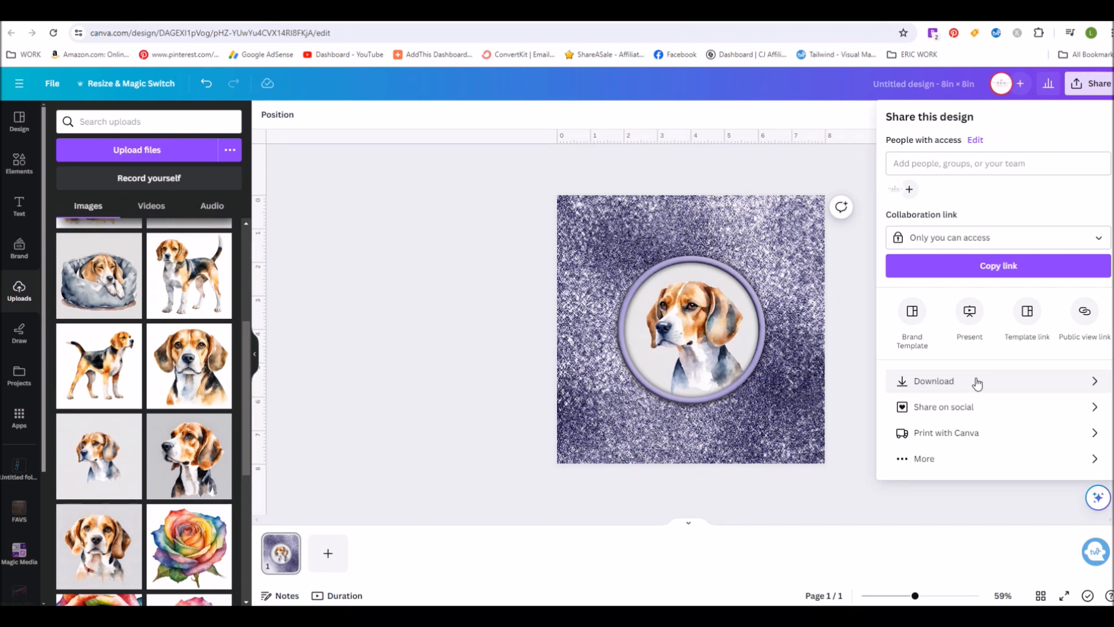
pyautogui.click(933, 380)
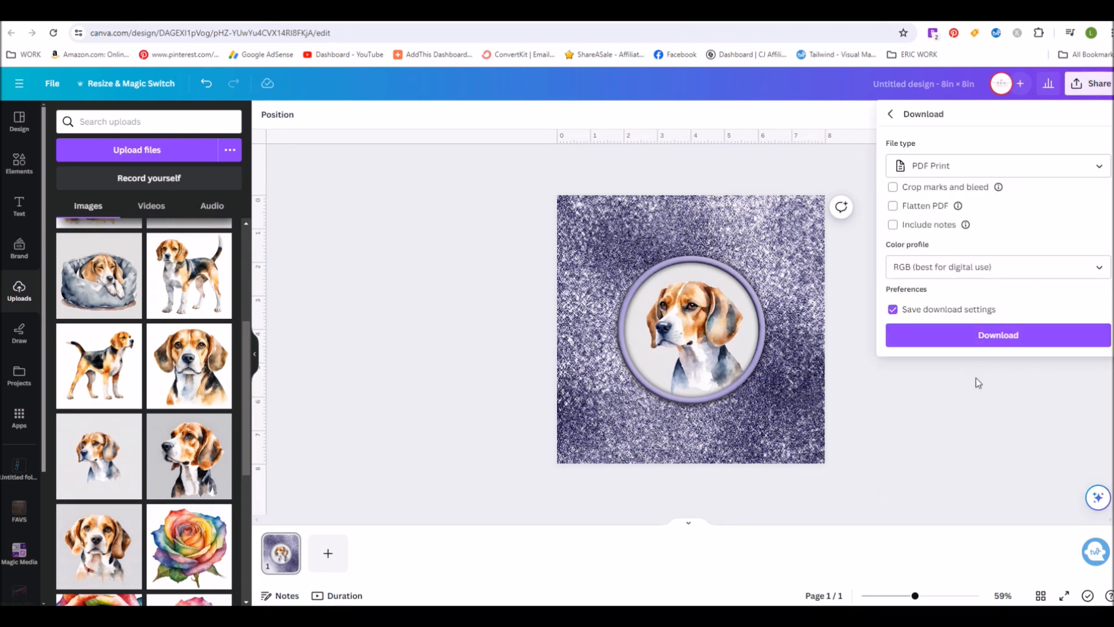